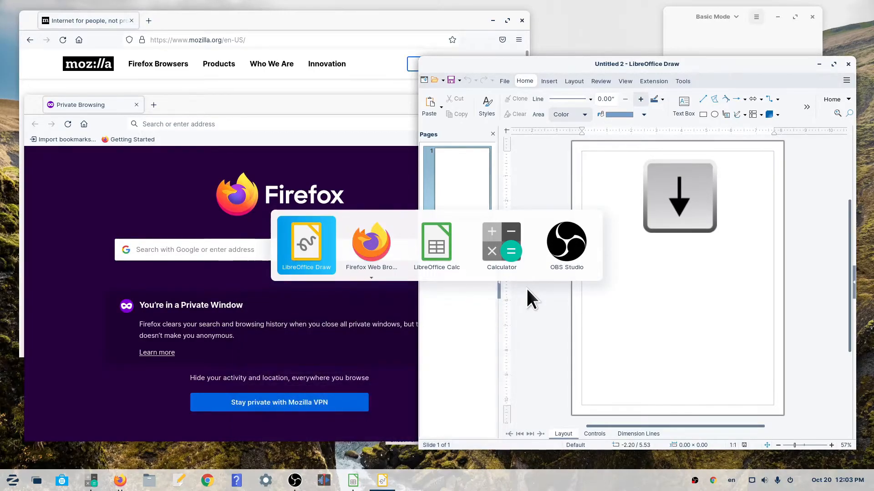
mouse_move(372, 242)
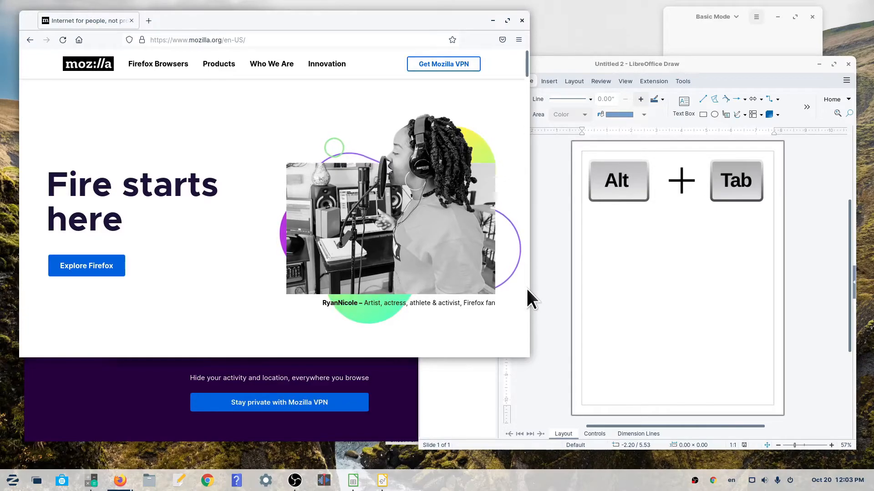
Cycle the Alt+Tab switcher forward to Calculator, then back onto the private Firefox window
key("Alt+Tab")
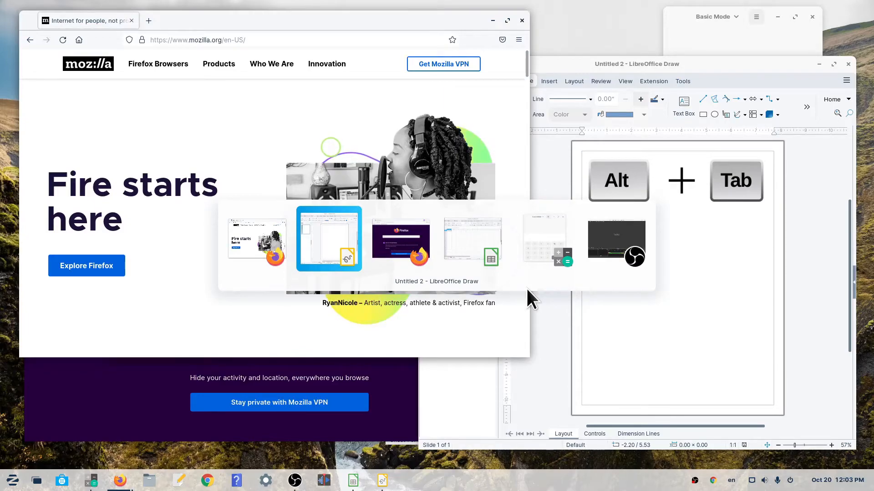
key("Tab")
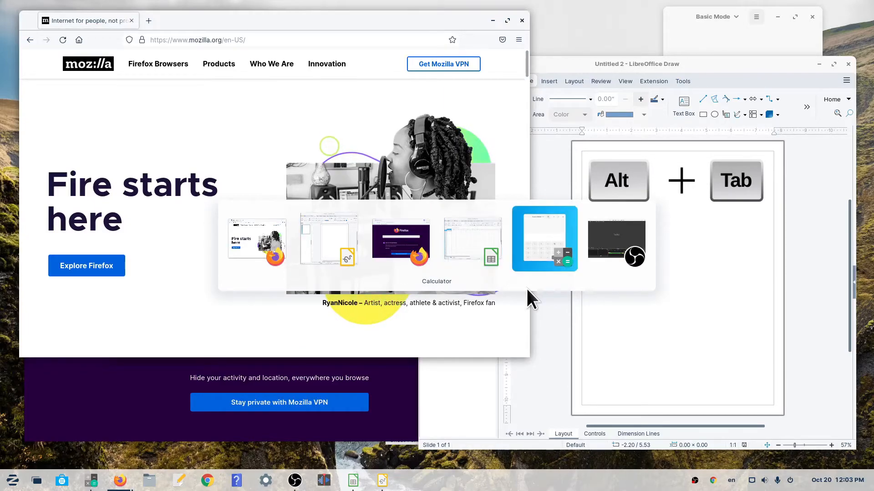
key("Tab")
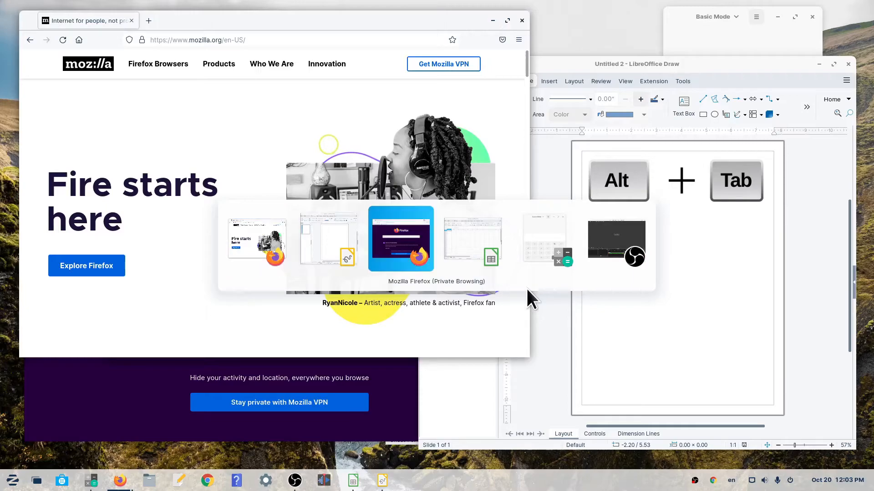